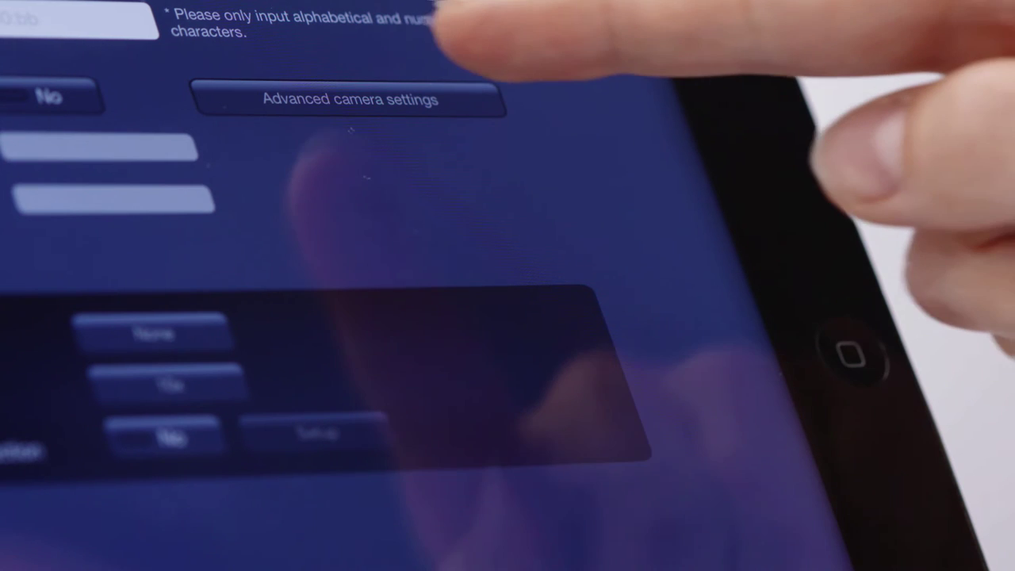
Bring up the camera's Advanced settings to reach its WLAN connection page.
click(352, 99)
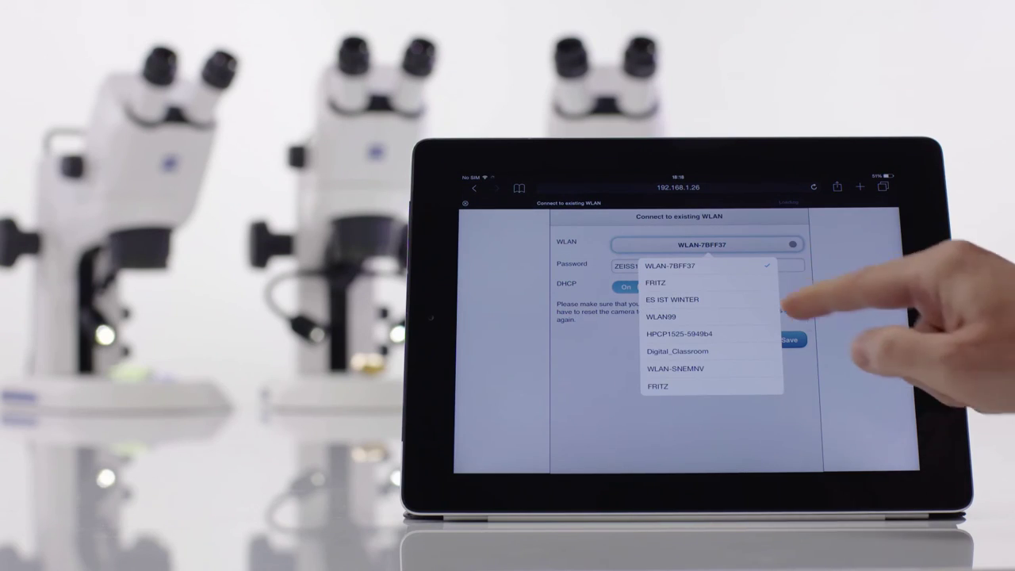
Choose Digital_Classroom as the camera's existing WLAN and confirm its password with Done.
click(676, 350)
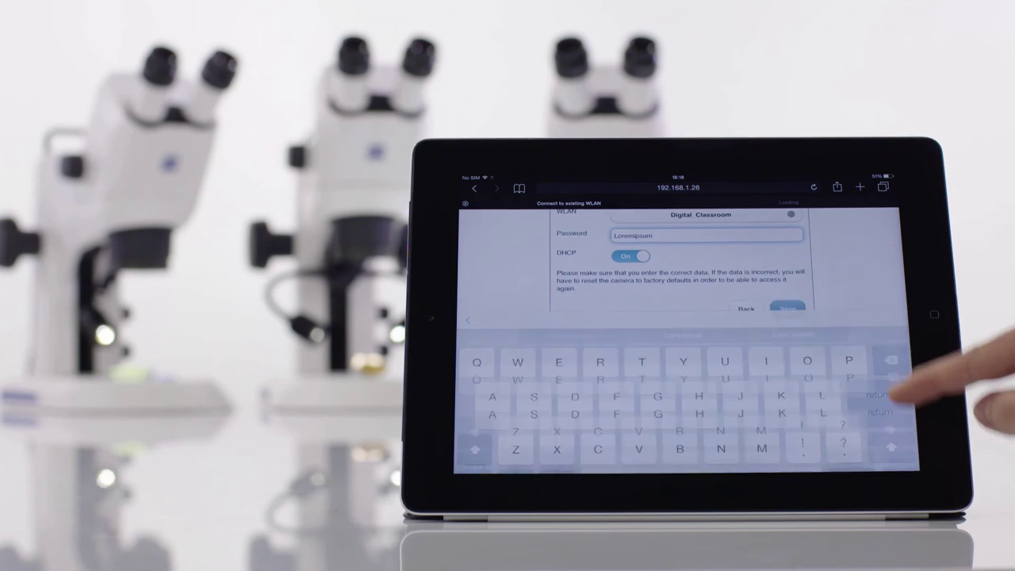
click(878, 391)
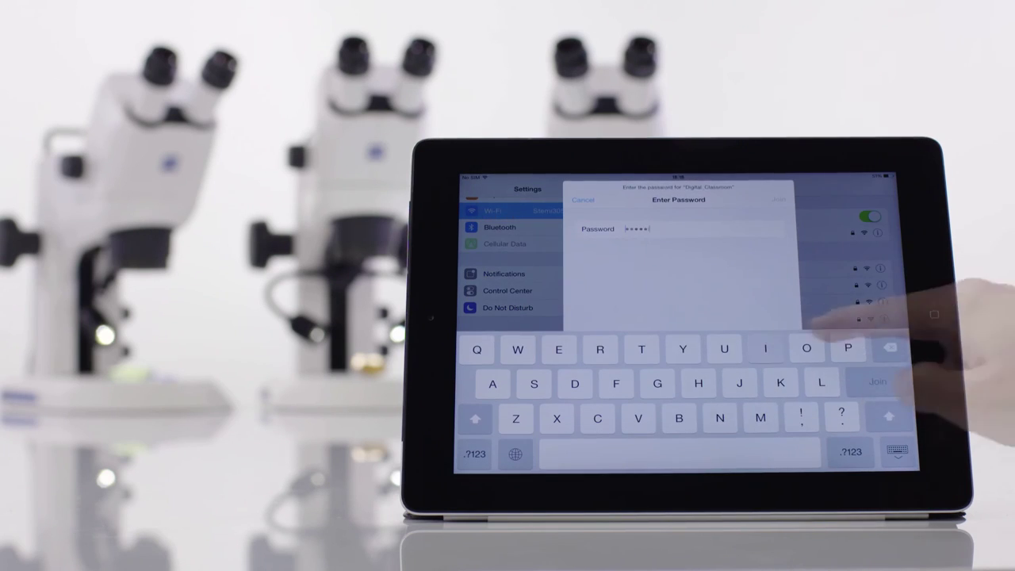
Join the iPad to the Digital_Classroom Wi-Fi network with its password.
click(877, 381)
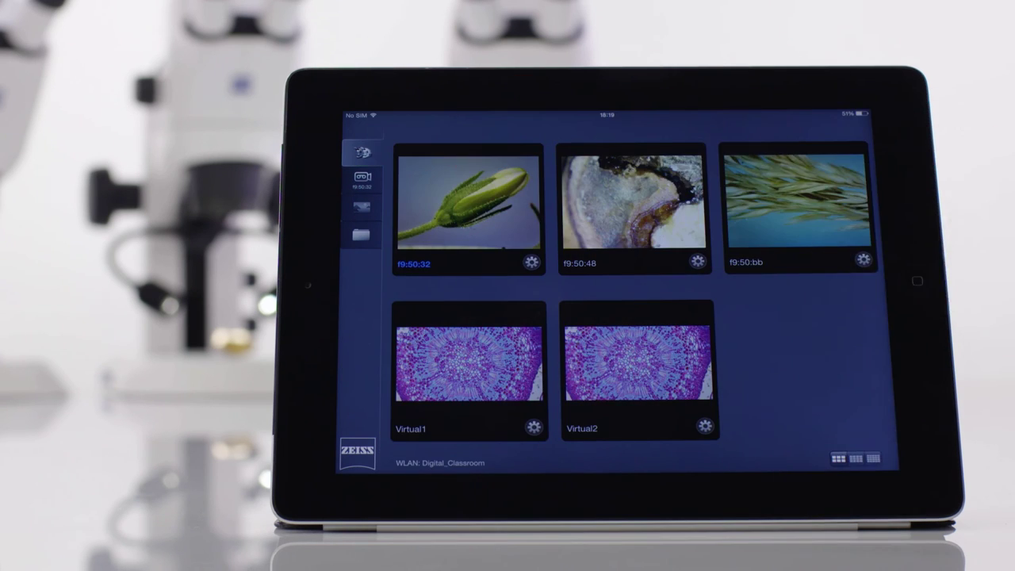
Select a microscope thumbnail among the live Digital_Classroom camera feeds.
click(633, 204)
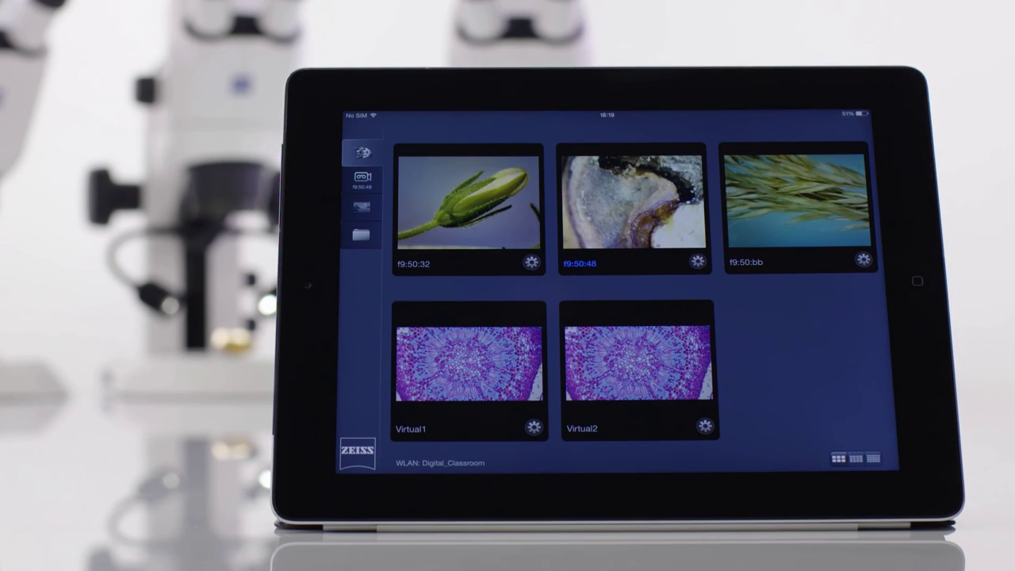